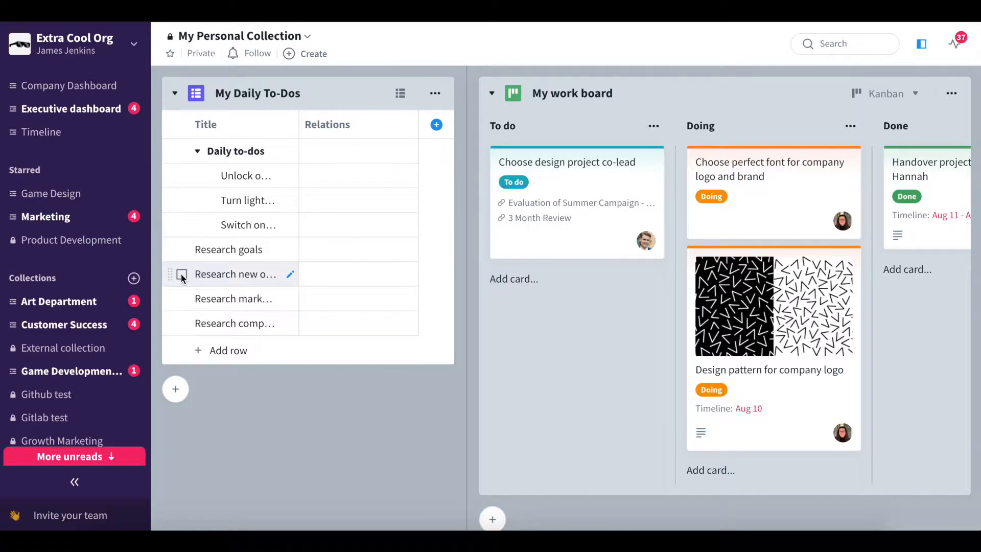
- Nest Research new office and Research competitors under the Research goals group
click(182, 299)
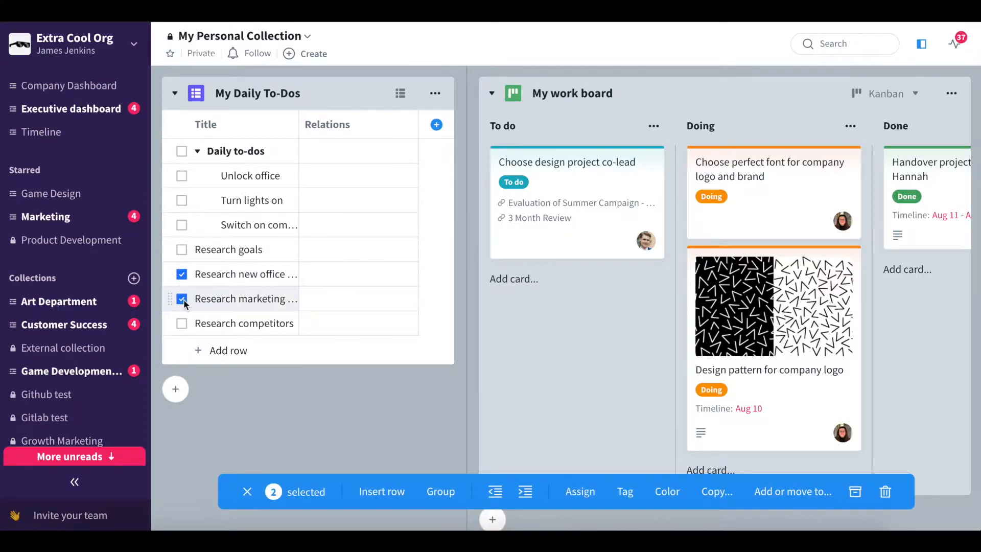
click(181, 323)
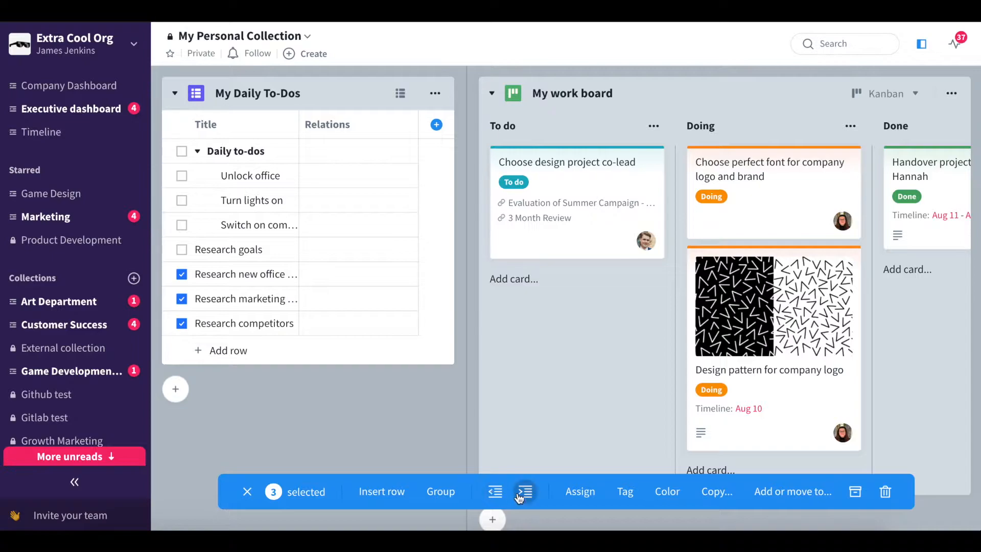
click(525, 491)
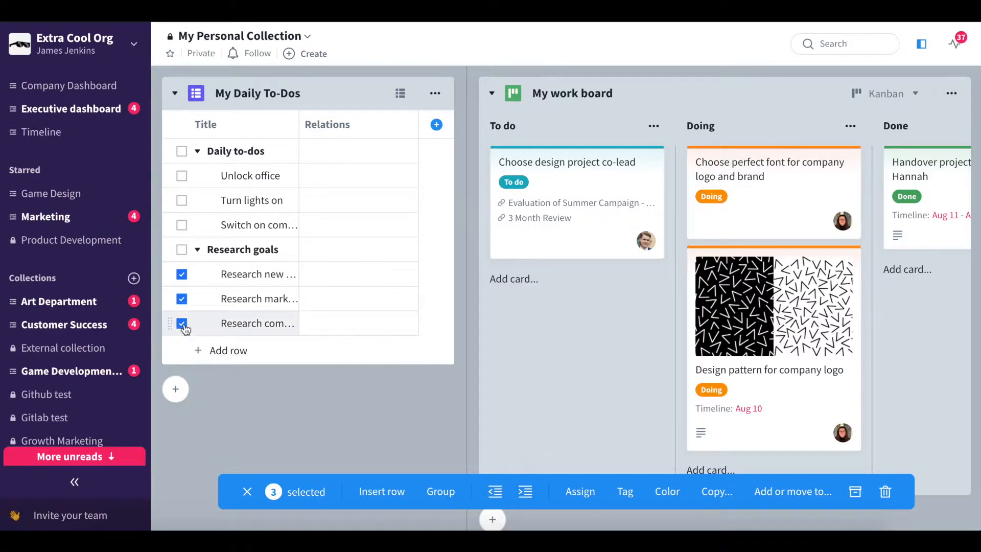
click(246, 491)
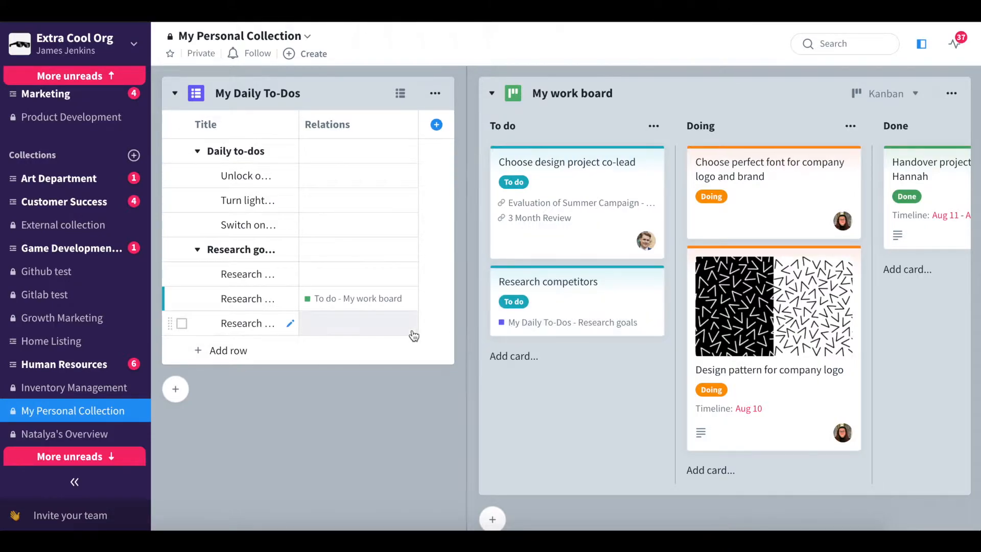
mouse_move(370, 321)
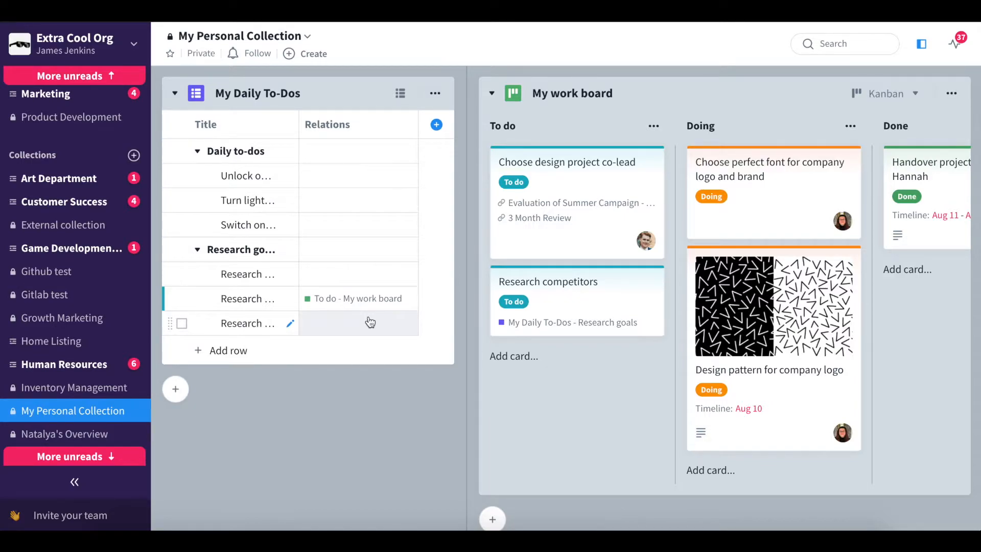
- Scroll down the to-do list after placing Research competitors in the To do column
scroll(down, 3)
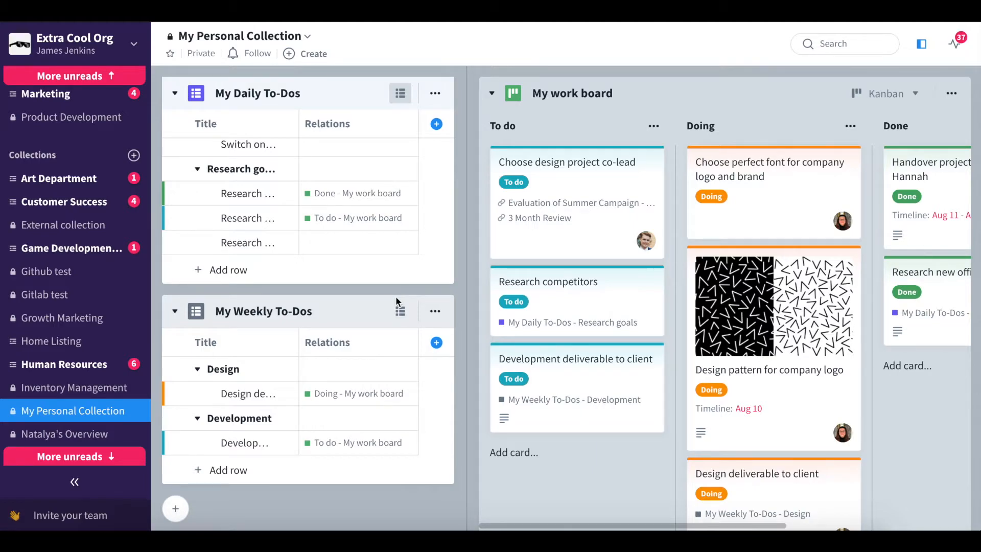
mouse_move(371, 274)
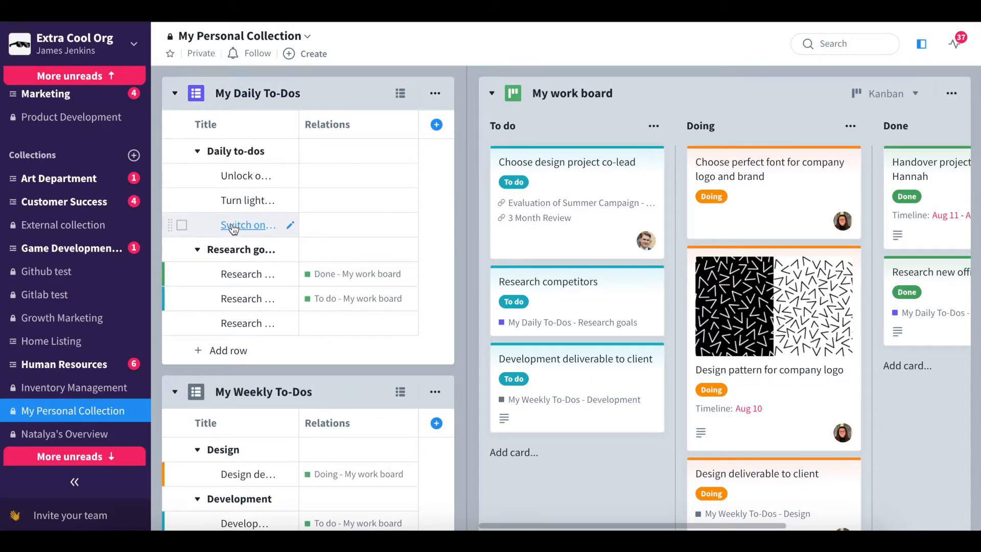
mouse_move(247, 299)
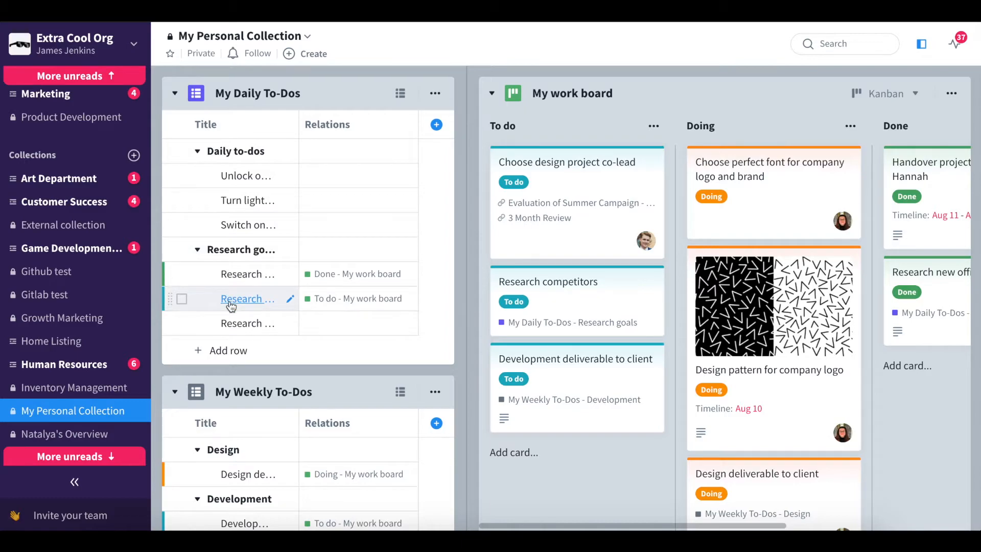
- Scroll down to reveal the My Weekly To-Dos table and its Relations column
scroll(down, 3)
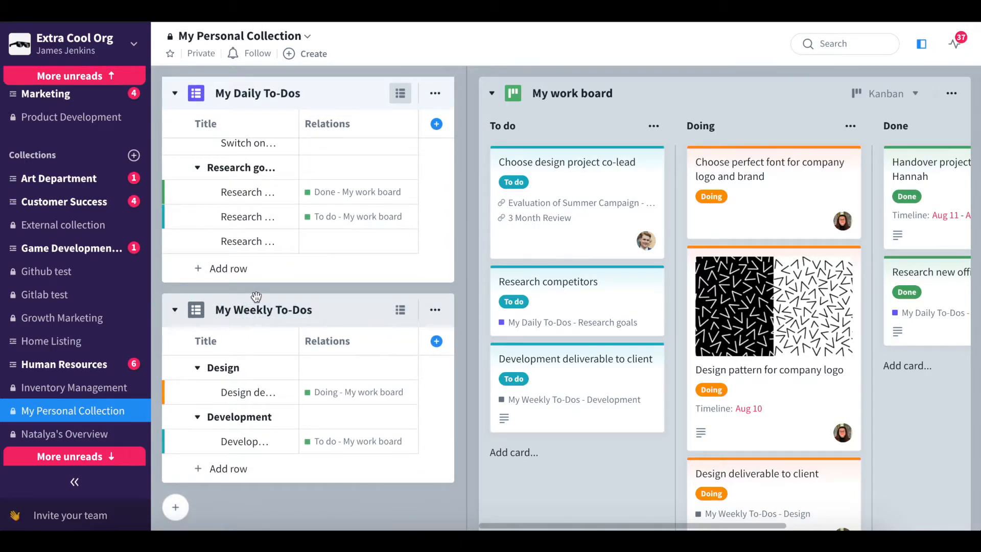
mouse_move(281, 335)
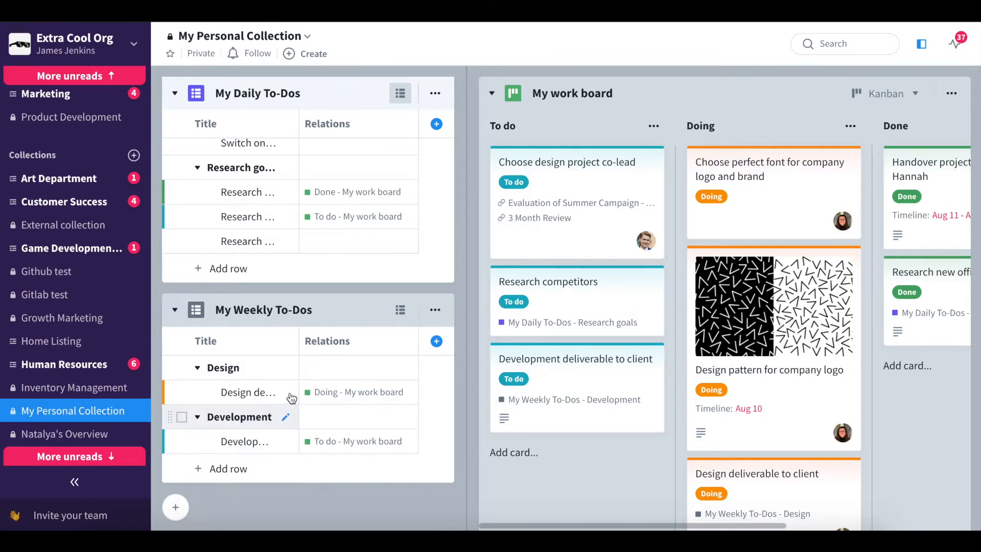
mouse_move(513, 281)
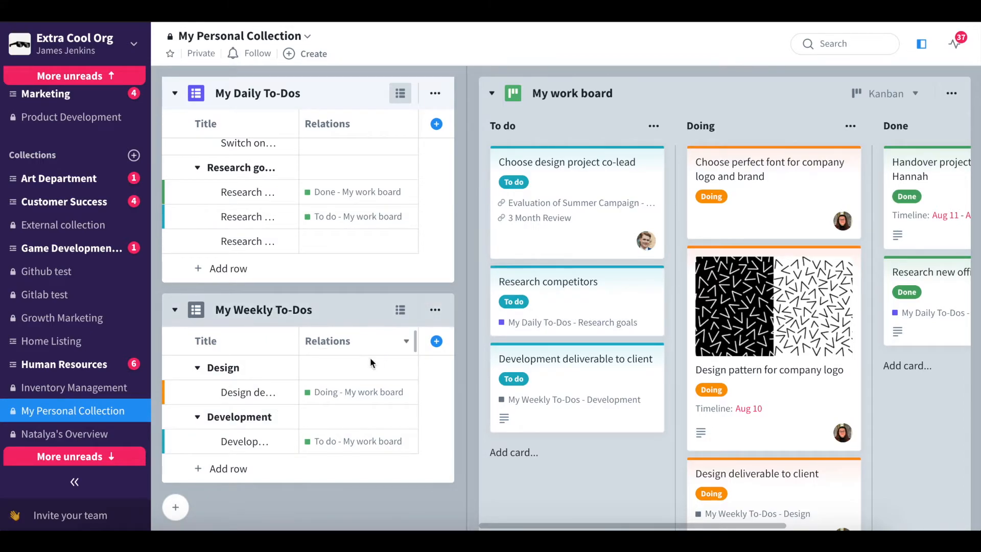
mouse_move(316, 420)
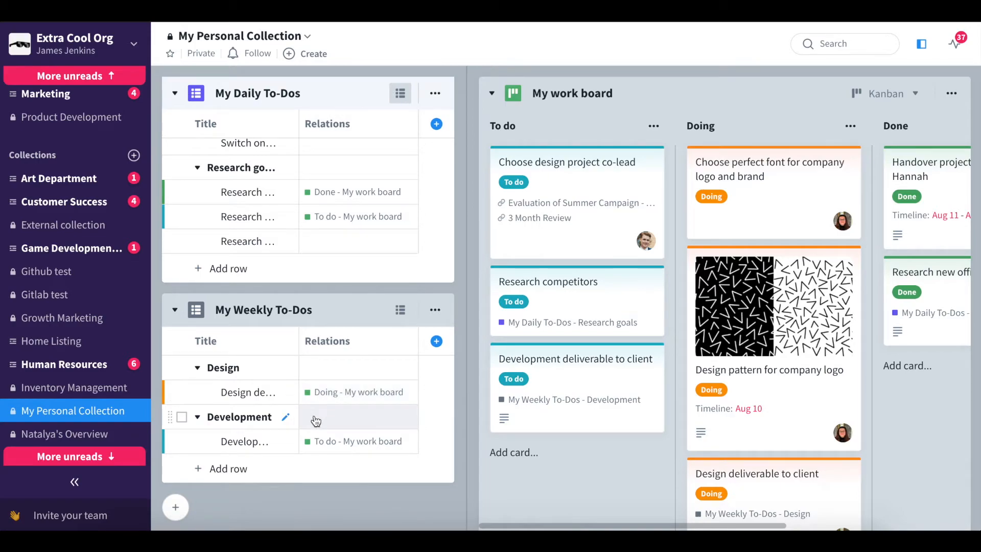